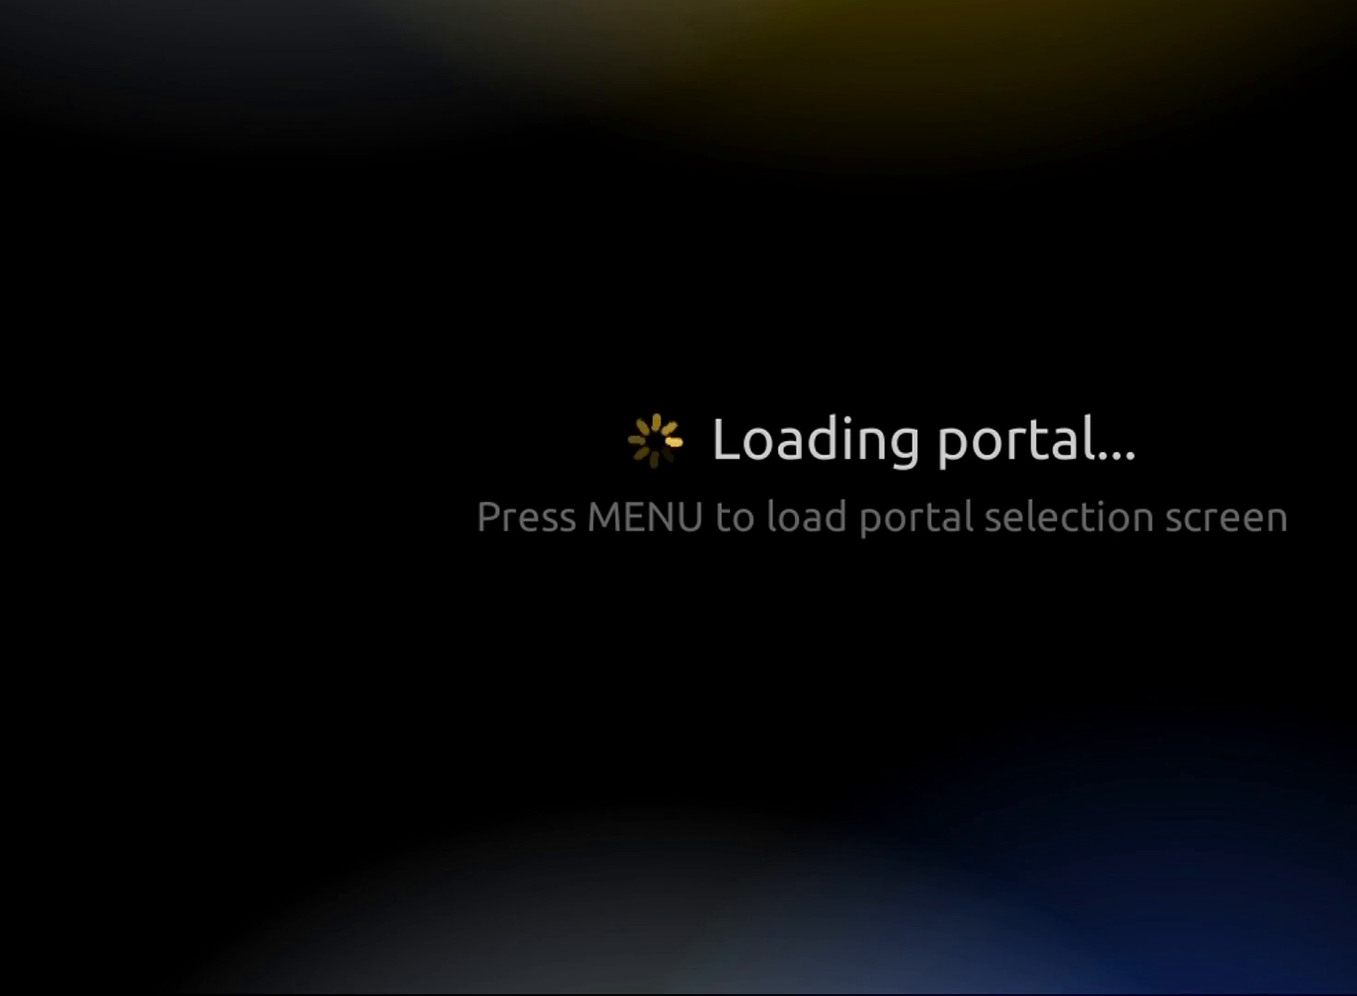
Interrupt portal loading to bring up the portal selection list with System settings
{"action": "key", "text": "menu"}
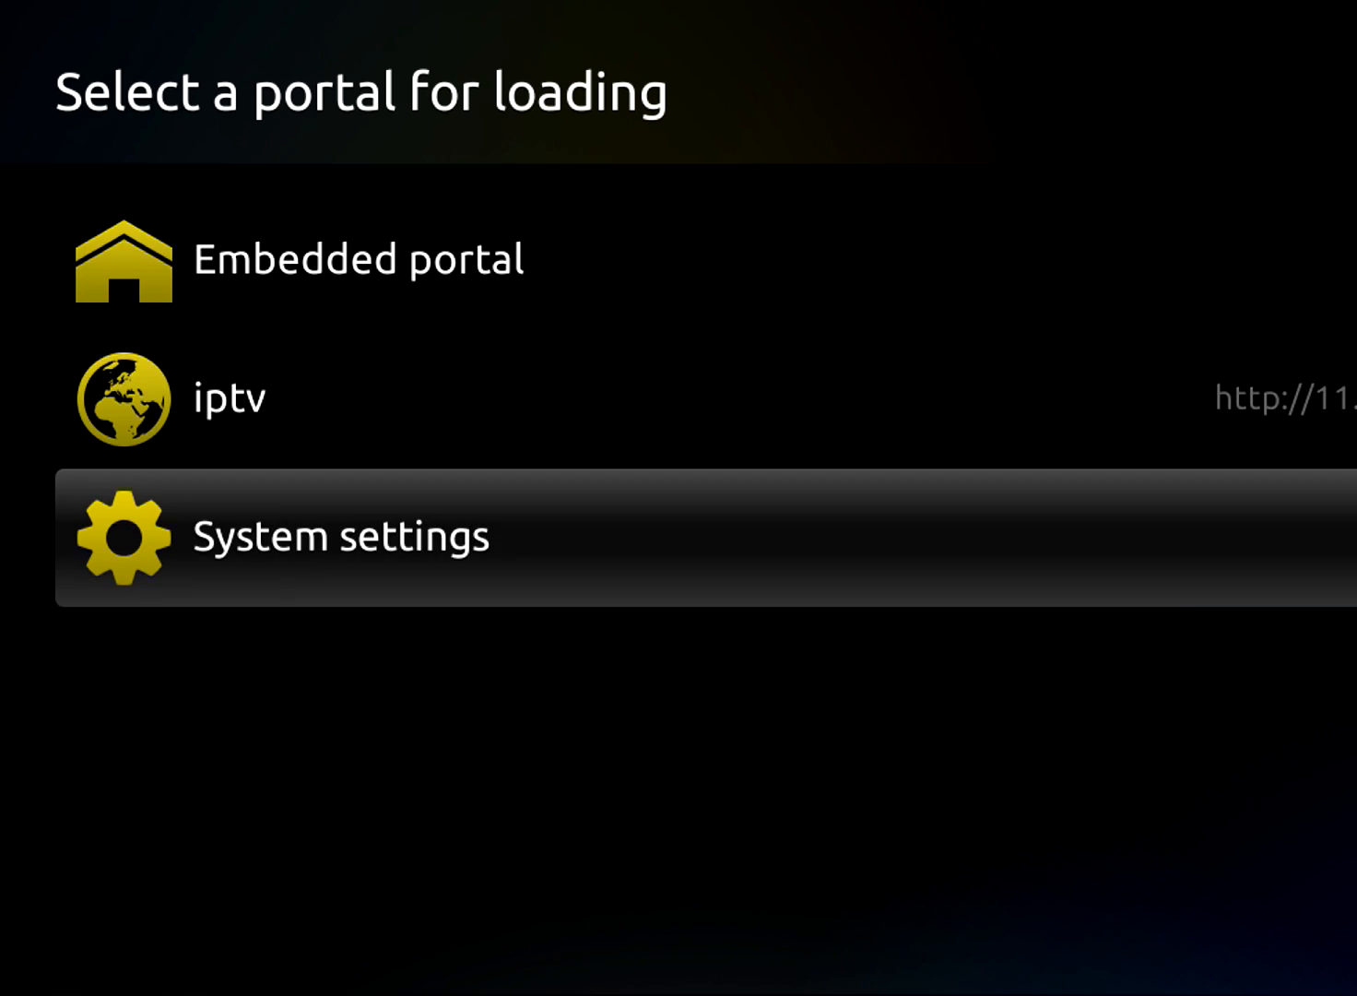
{"action": "left_click", "coordinate": [341, 535]}
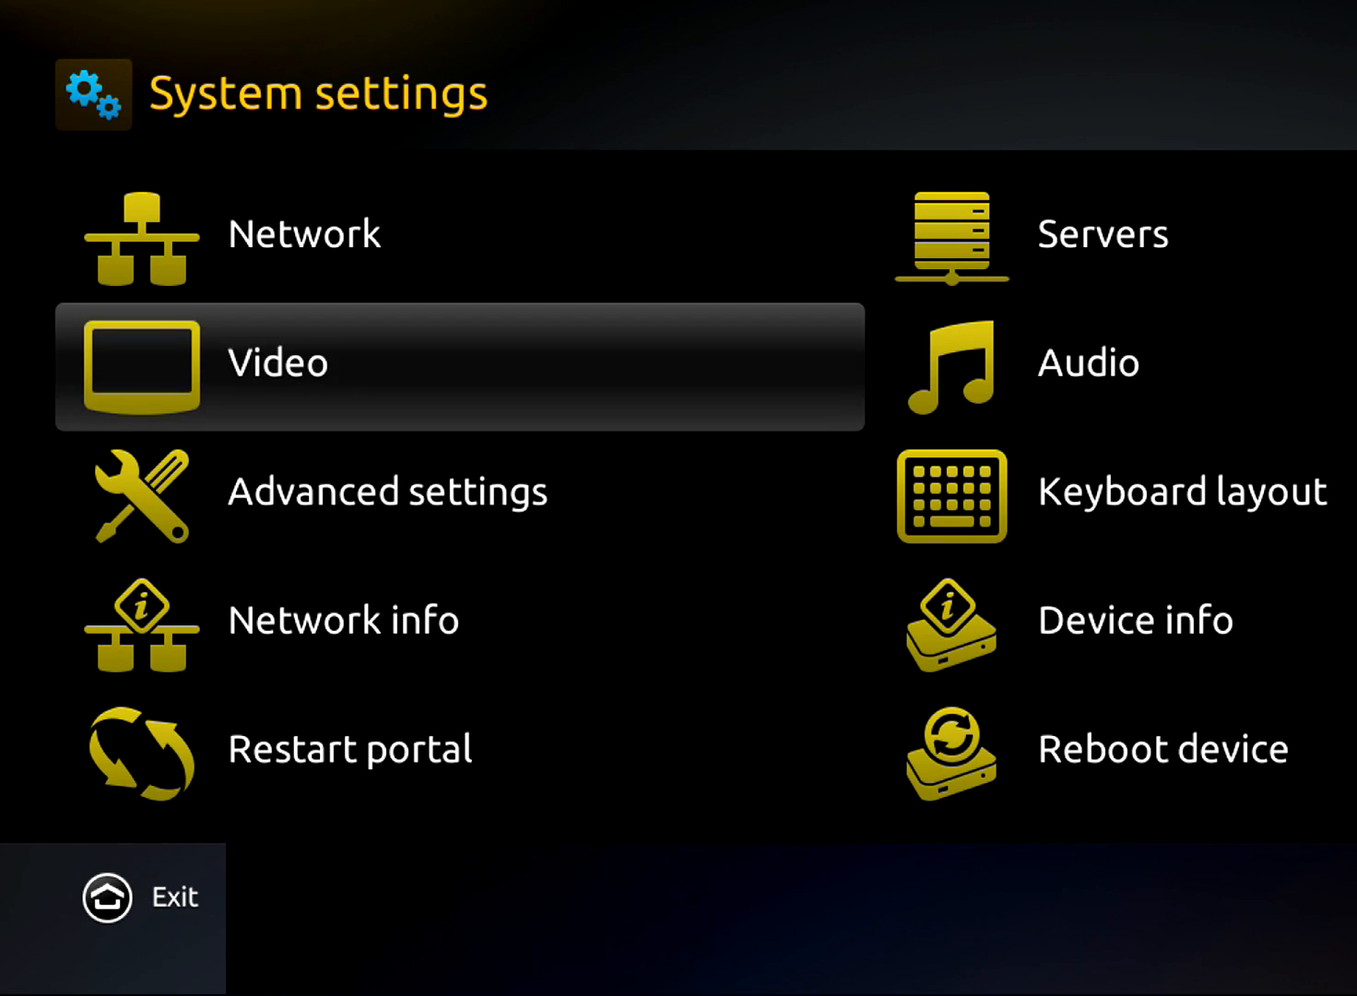
{"action": "scroll", "scroll_direction": "down", "scroll_amount": 3}
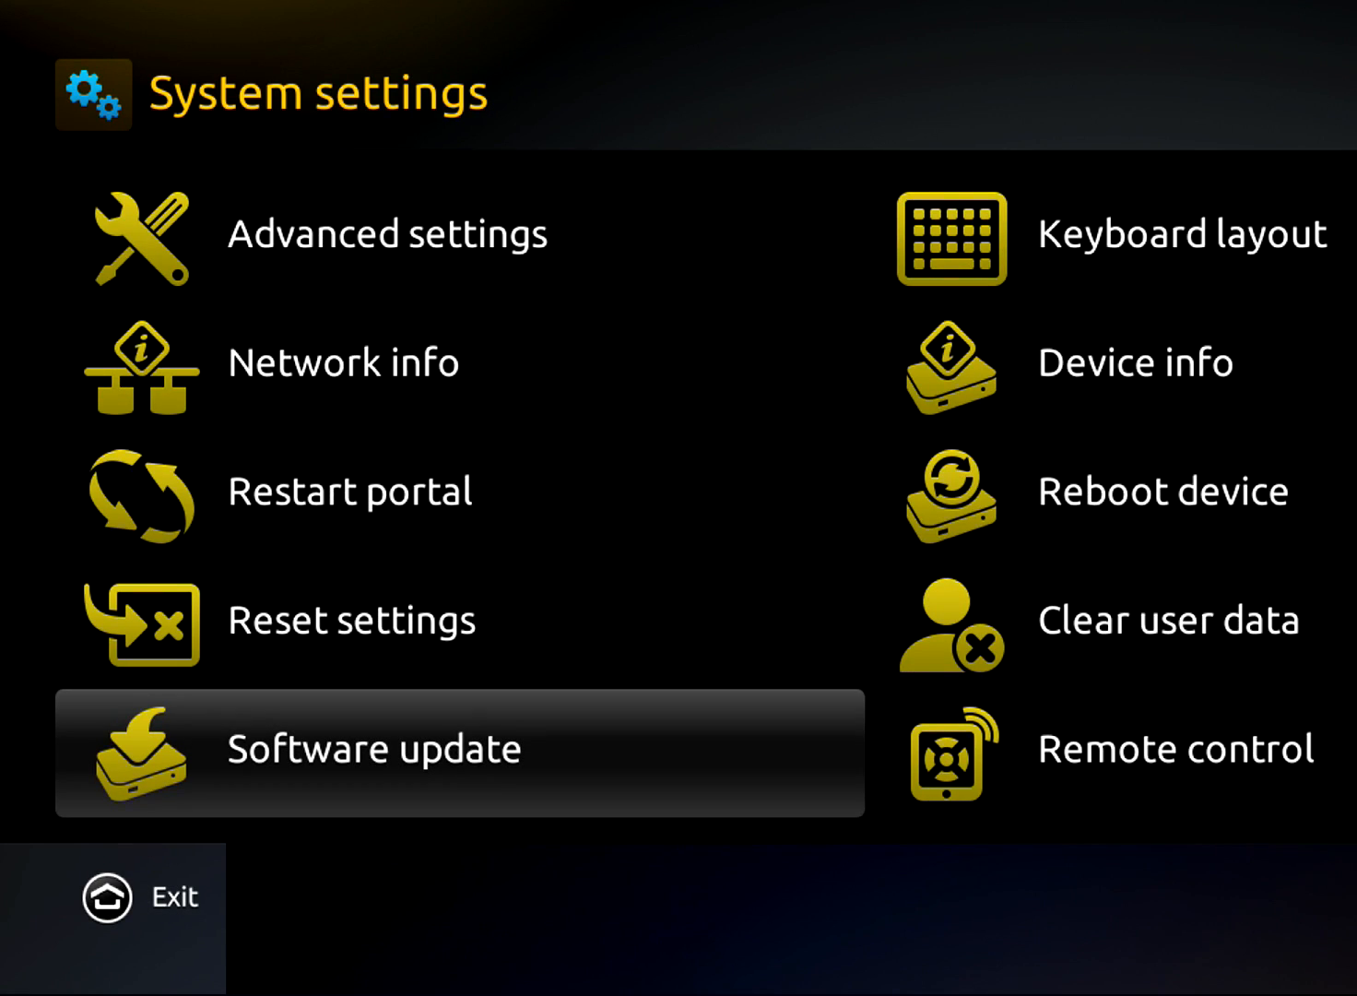
{"action": "left_click", "coordinate": [369, 749]}
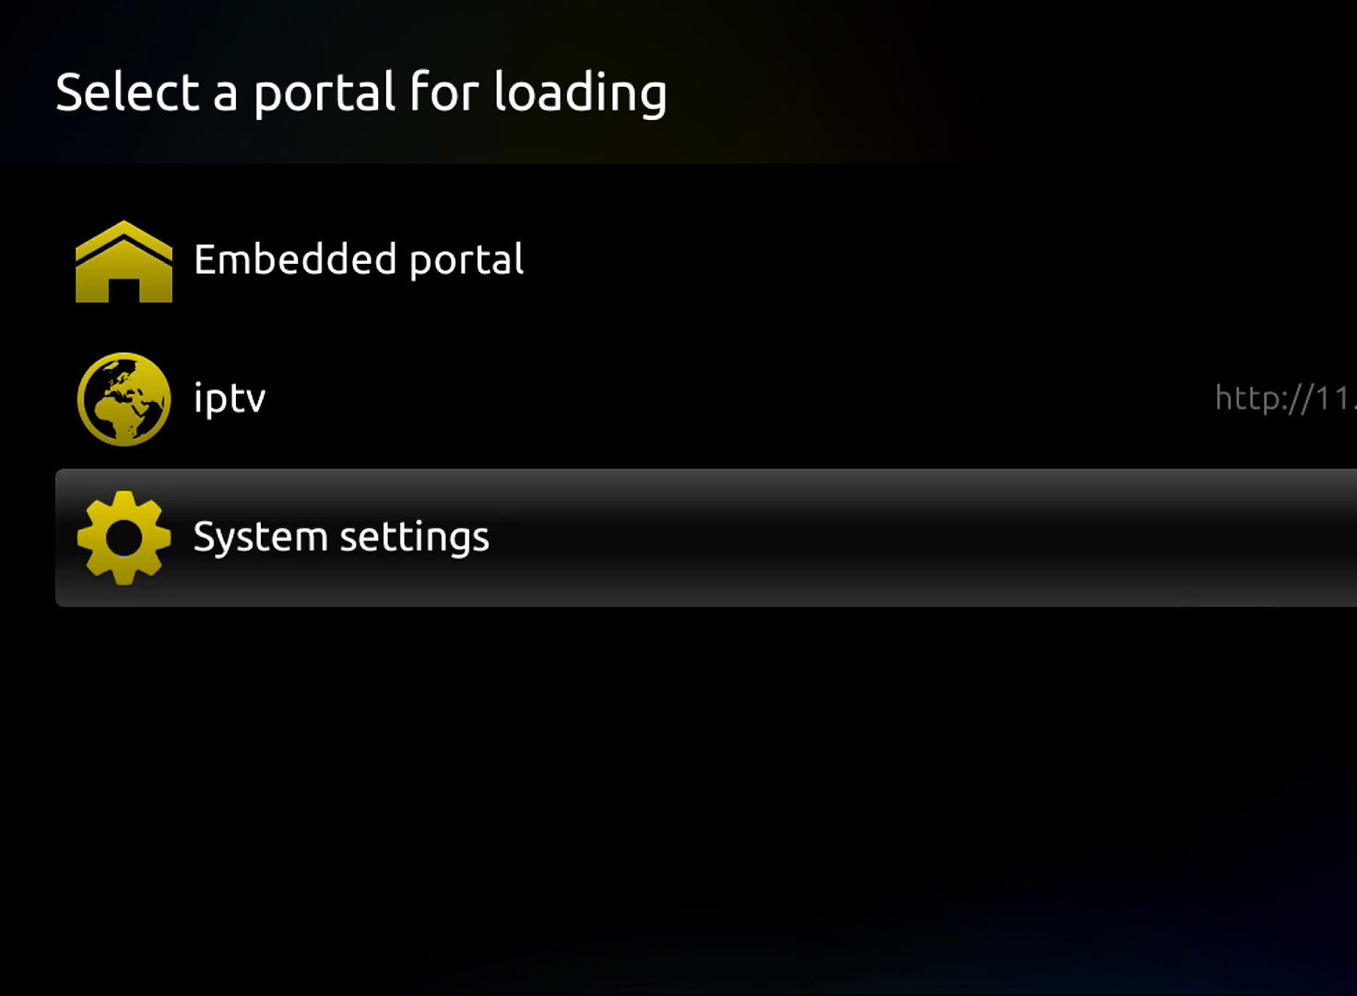
Load the iptv portal entry and reach the Authentication screen with empty Login and Password
{"action": "left_click", "coordinate": [341, 535]}
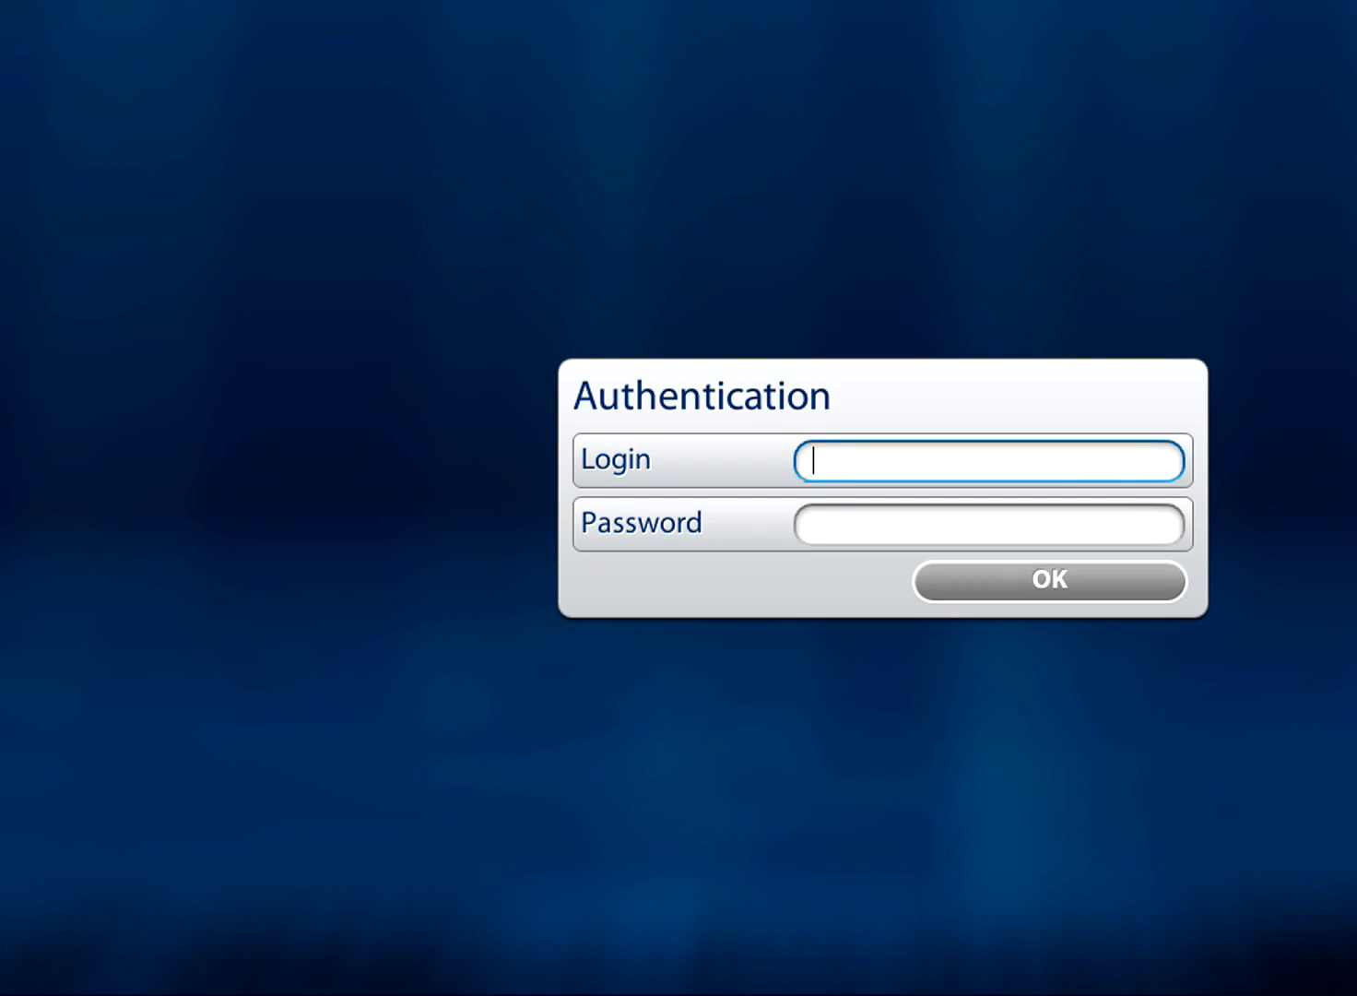